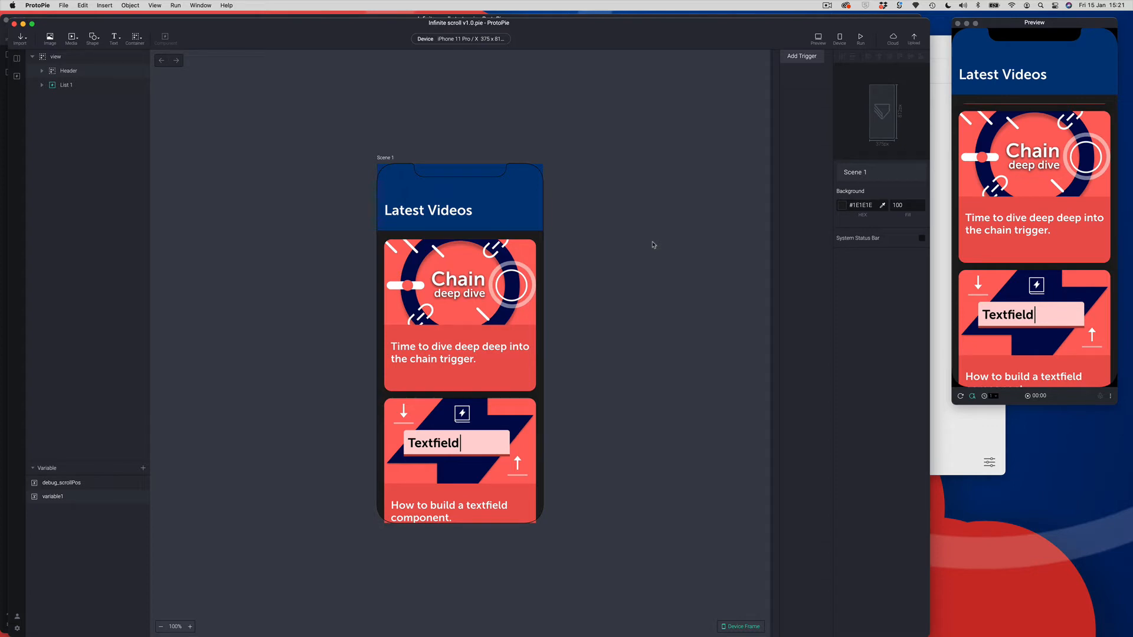
{"action": "mouse_move", "coordinate": [608, 249]}
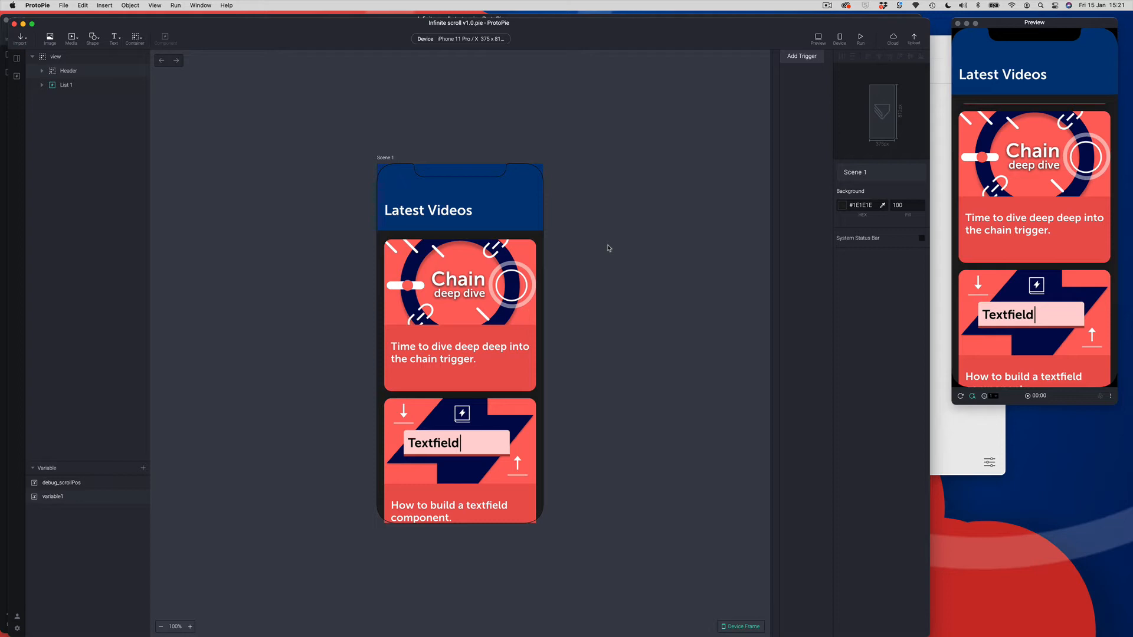
Move the Preview window from the right edge to sit beside the Latest Videos scene.
{"action": "left_click_drag", "start_coordinate": [1033, 22], "coordinate": [851, 150]}
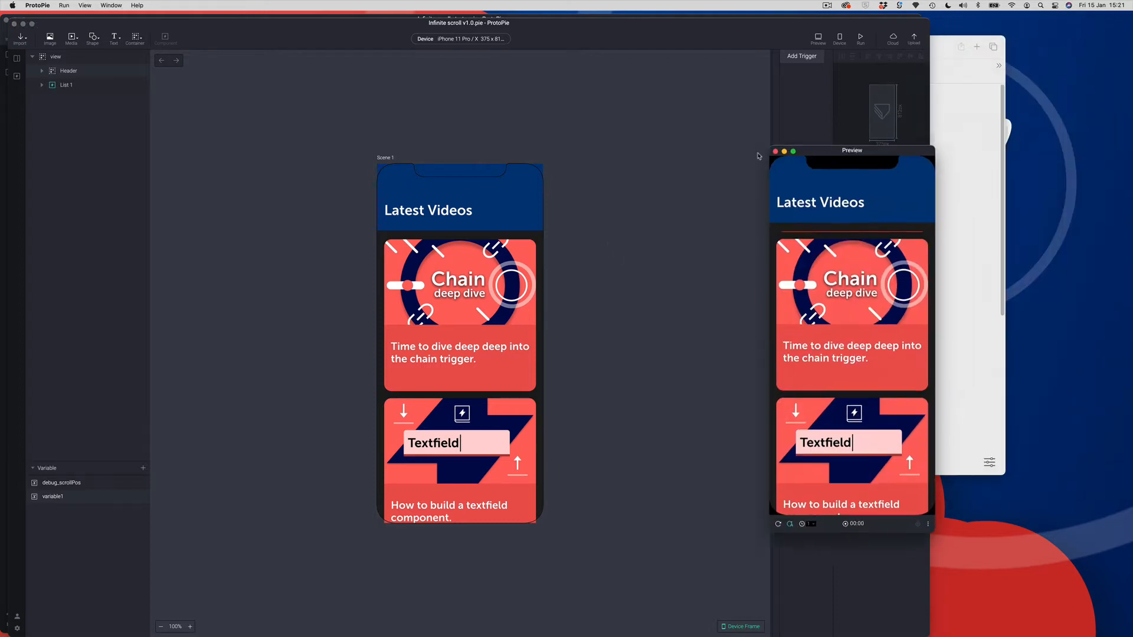
{"action": "left_click_drag", "start_coordinate": [851, 150], "coordinate": [660, 146]}
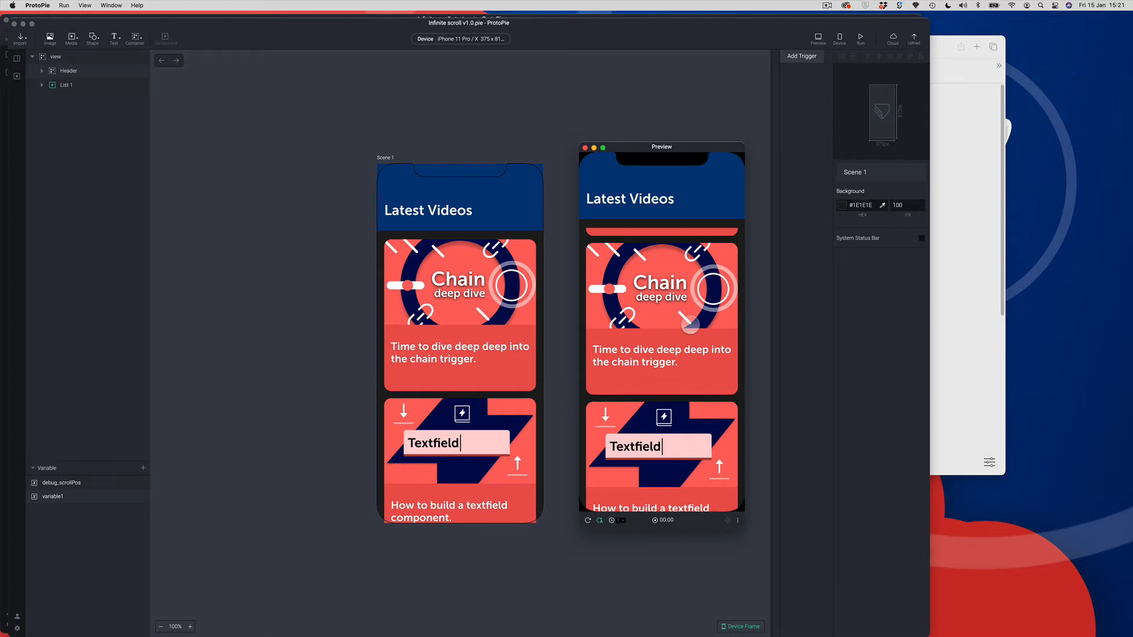
{"action": "scroll", "scroll_direction": "down", "scroll_amount": 3}
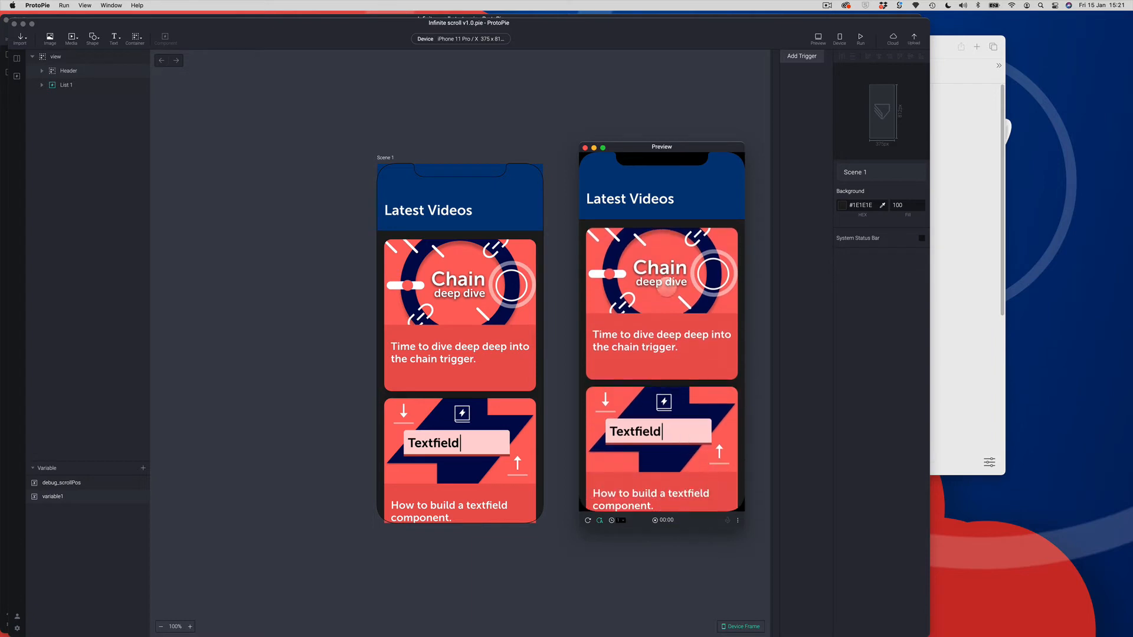
{"action": "scroll", "scroll_direction": "down", "scroll_amount": 3}
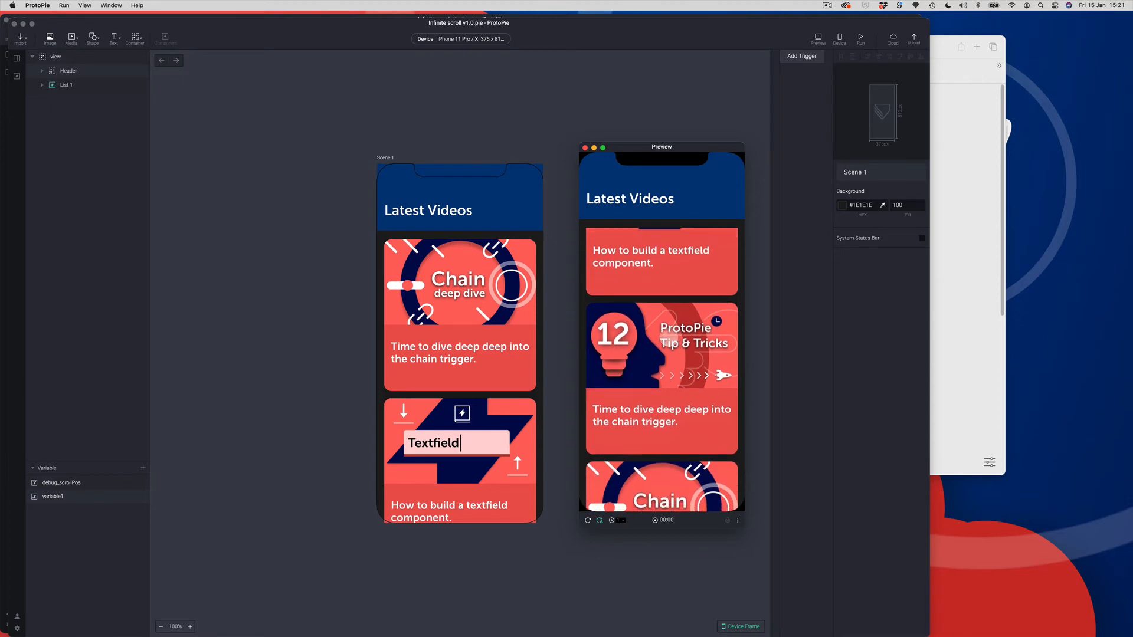
{"action": "scroll", "scroll_direction": "down", "scroll_amount": 3}
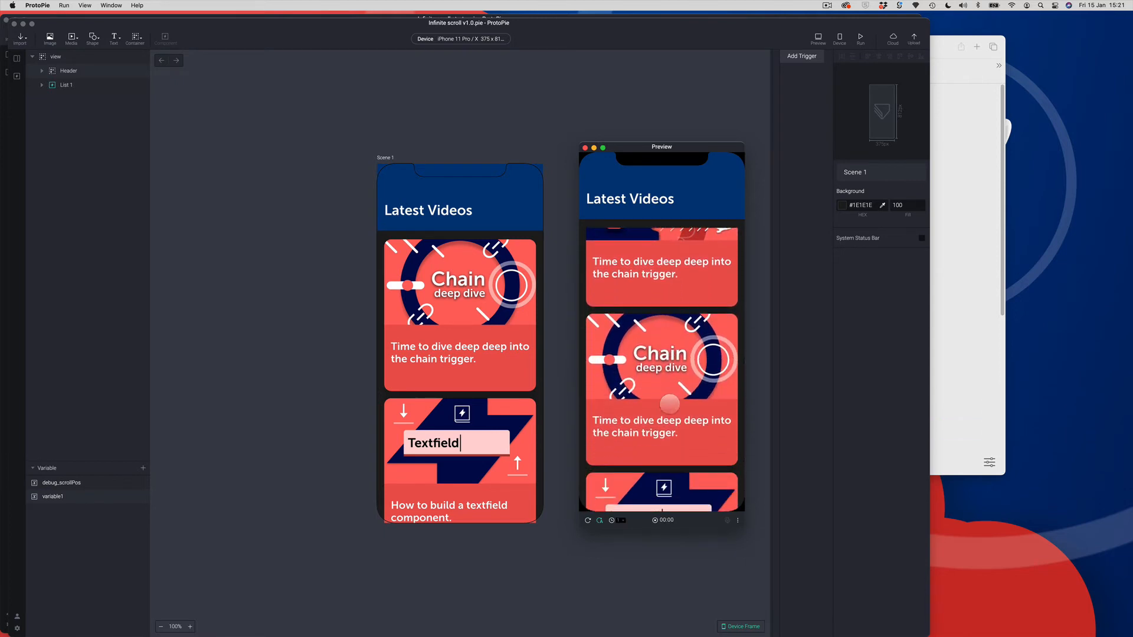
{"action": "scroll", "scroll_direction": "down", "scroll_amount": 3}
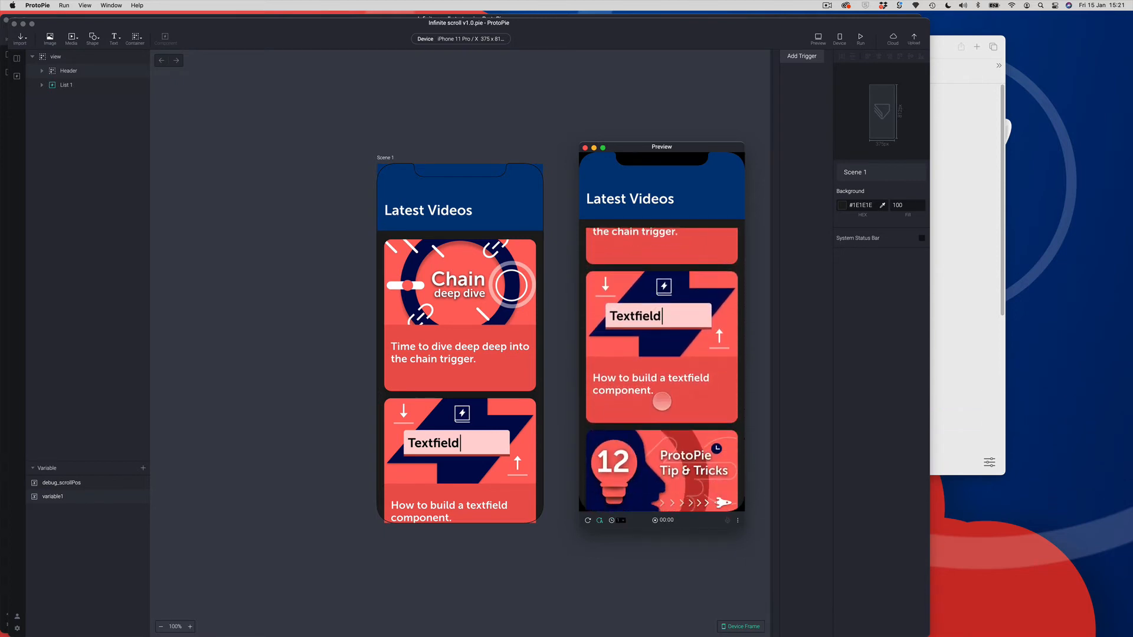
{"action": "scroll", "scroll_direction": "down", "scroll_amount": 3}
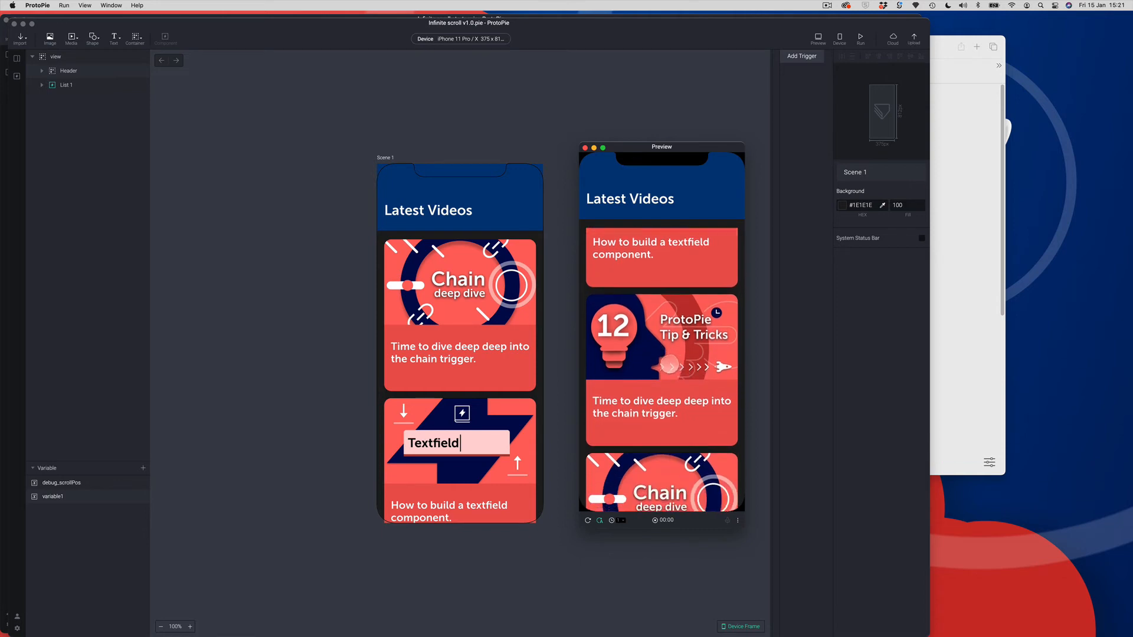
{"action": "scroll", "scroll_direction": "down", "scroll_amount": 3}
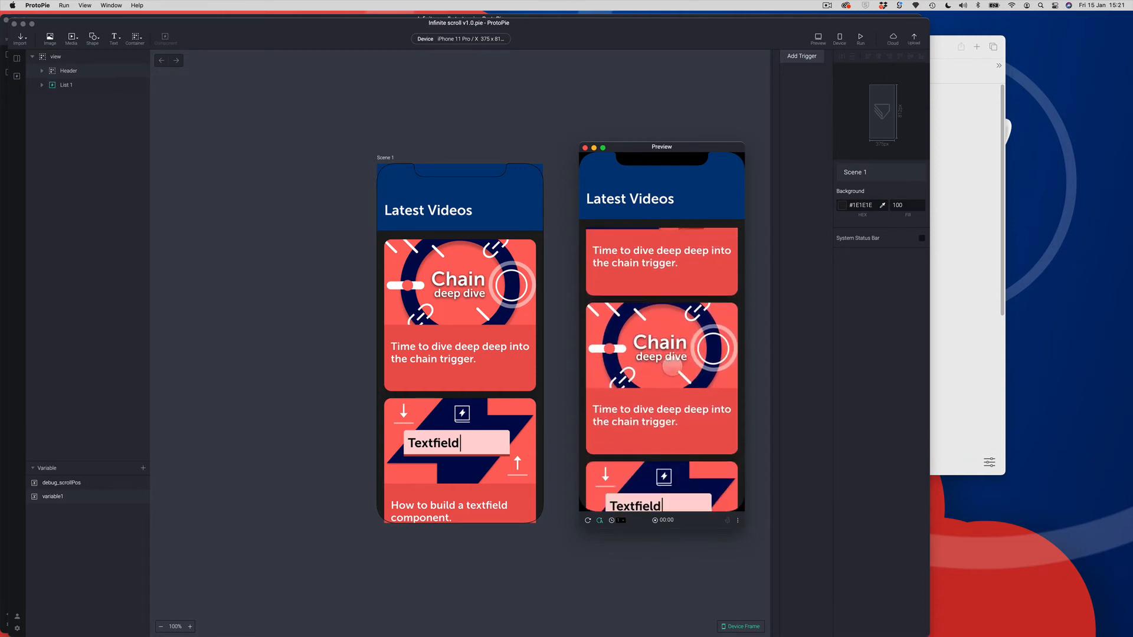